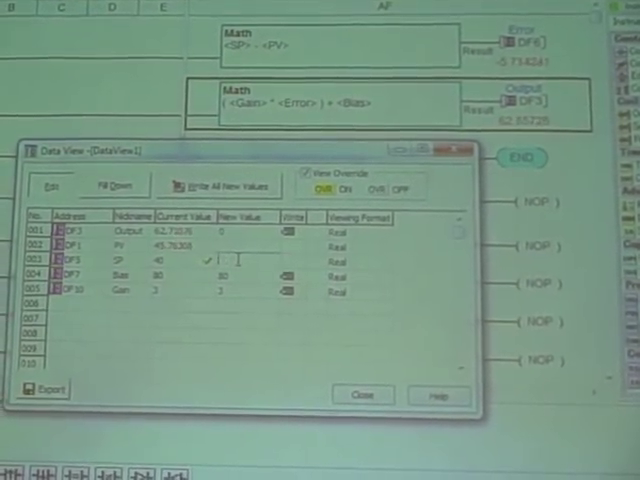
{"action": "type", "text": "60"}
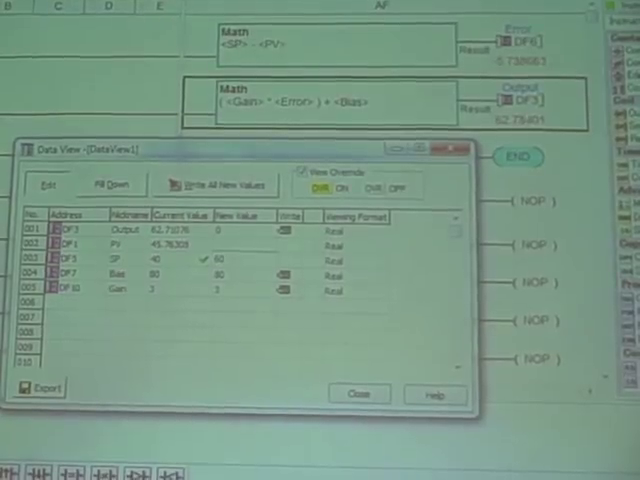